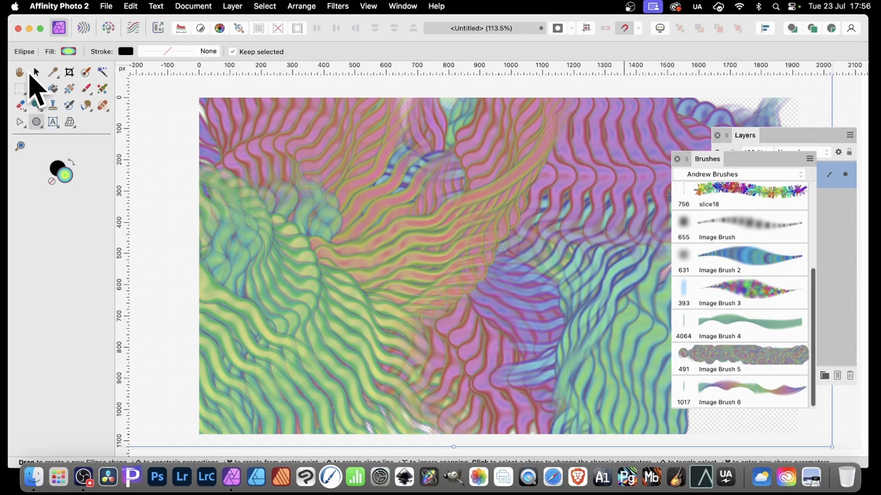
Delete the painted stroke layers to leave an empty transparent canvas.
left_click(36, 72)
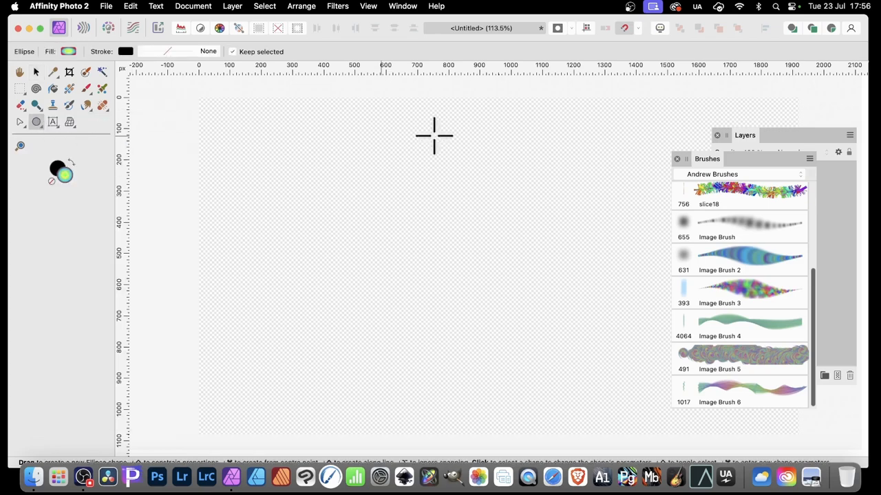
Draw a small ellipse near the canvas top and give it a radial gradient fill.
left_click_drag(454, 124, 457, 145)
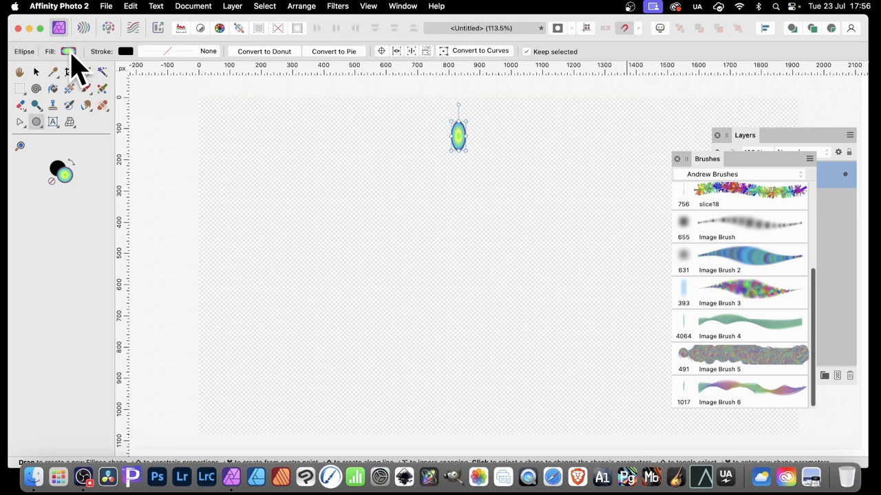
left_click(69, 50)
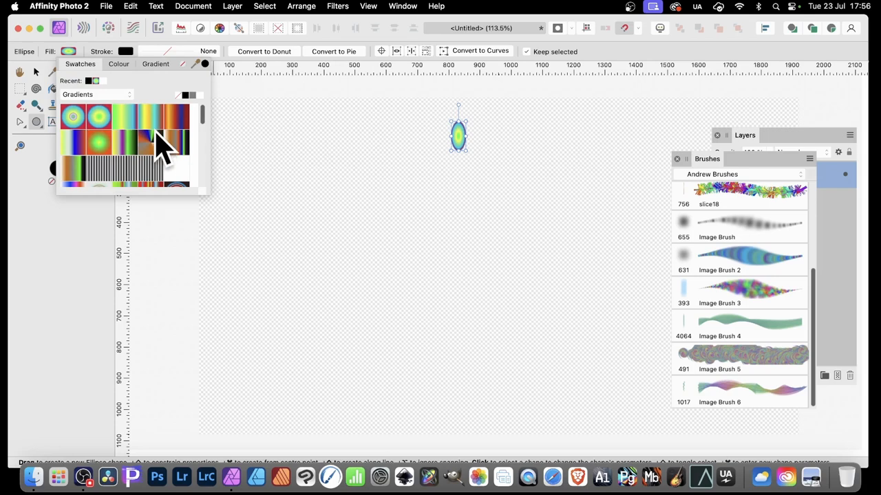
mouse_move(150, 124)
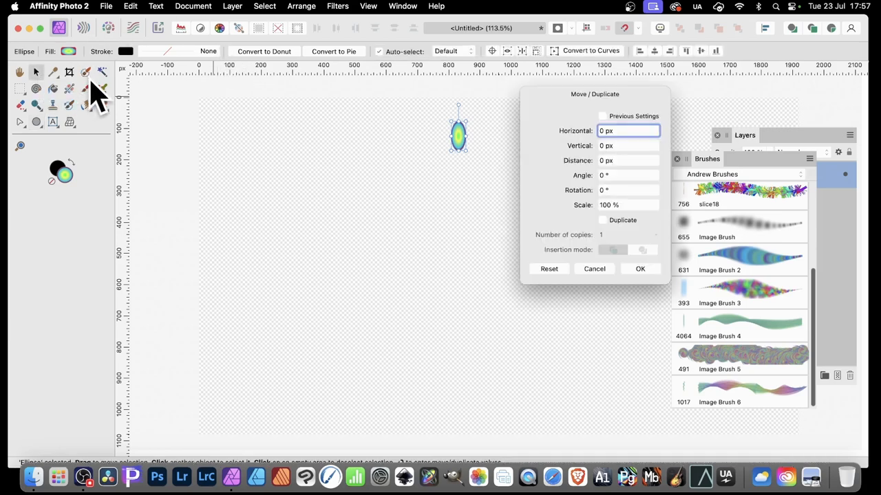
mouse_move(567, 172)
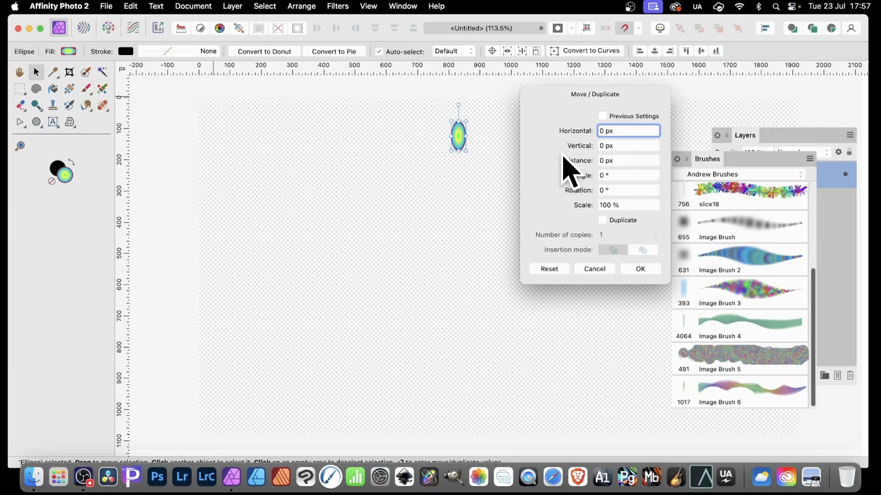
mouse_move(610, 237)
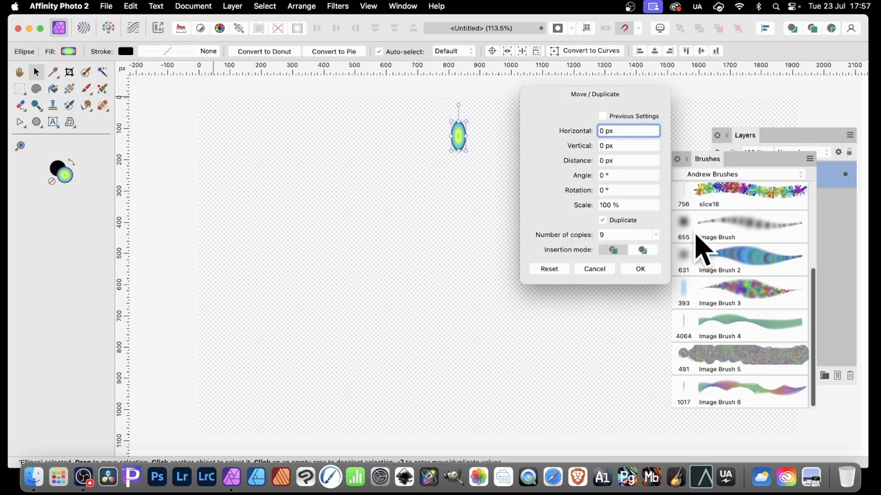
mouse_move(591, 154)
type("67")
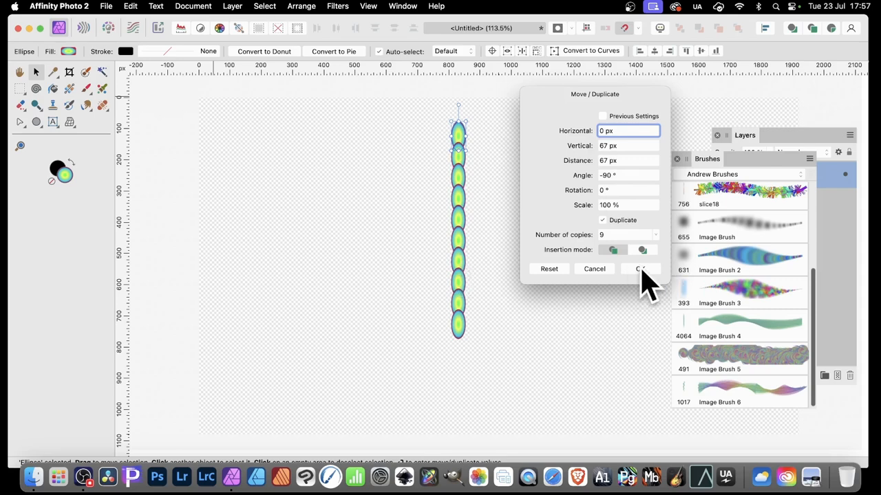
Duplicate the ellipse downward into a column of ten copies, 67 px apart at -90°.
left_click(639, 268)
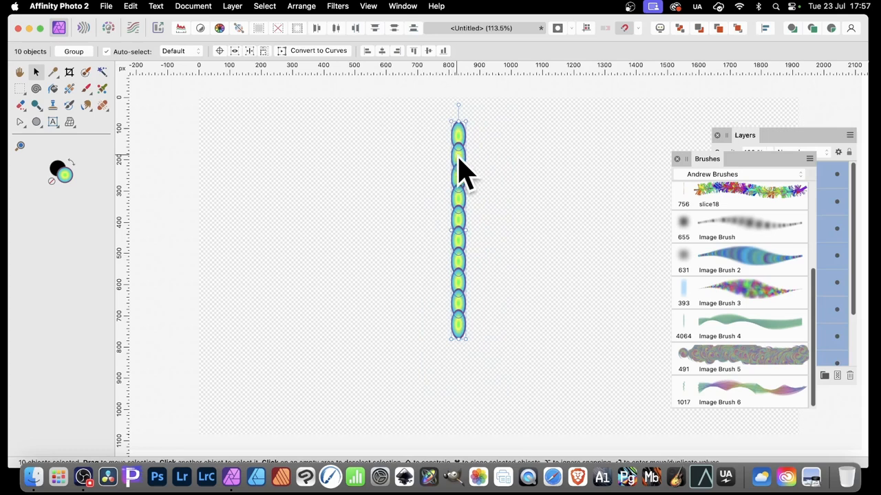
mouse_move(718, 172)
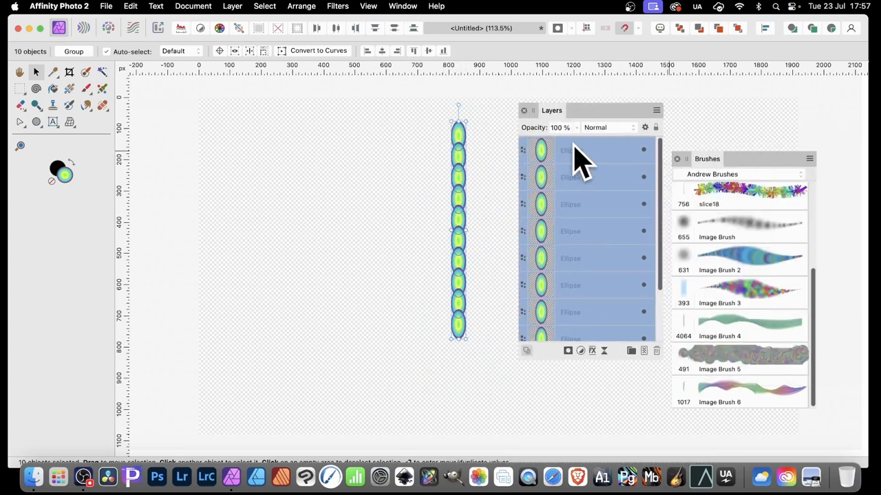
Group the ten ellipse layers and rasterise the group into one pixel layer.
right_click(578, 158)
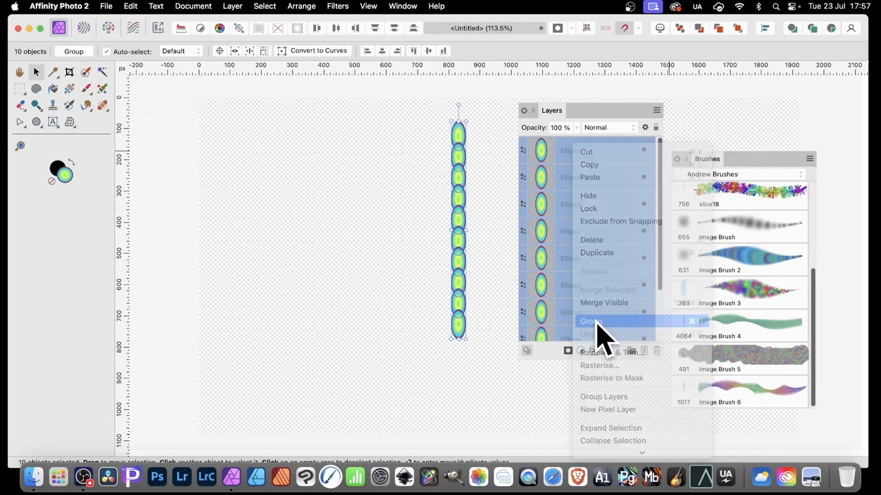
left_click(589, 322)
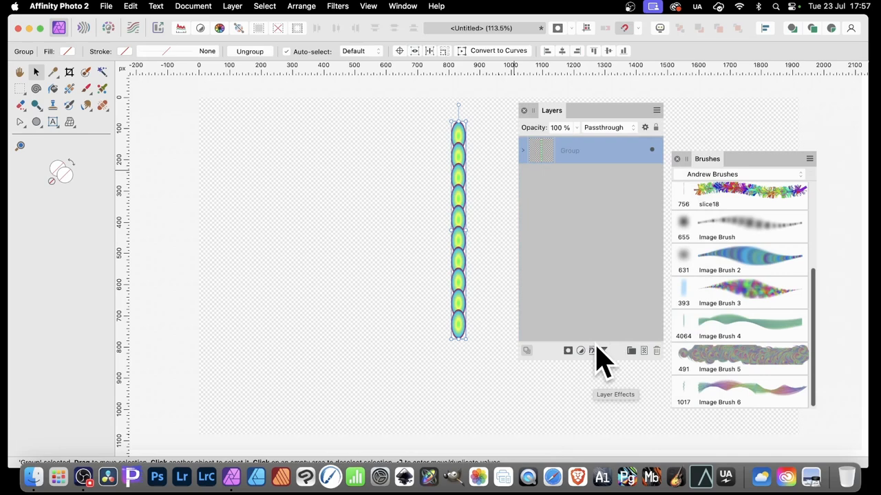
mouse_move(604, 358)
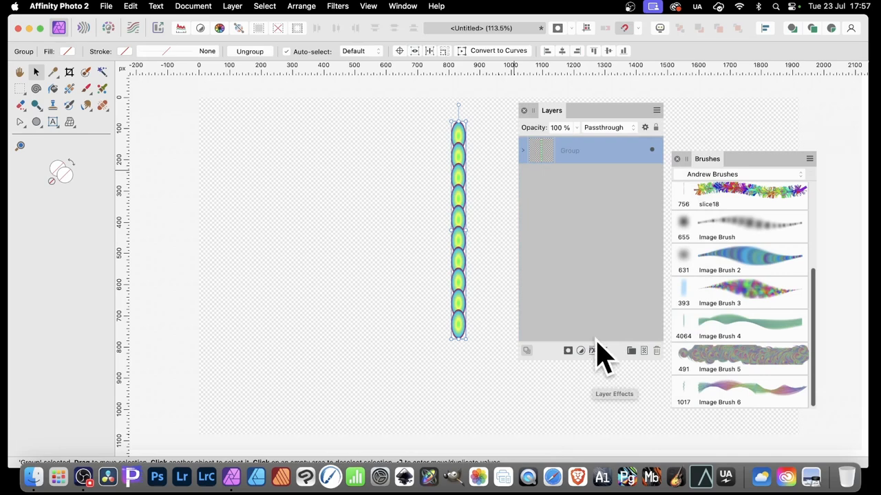
mouse_move(516, 198)
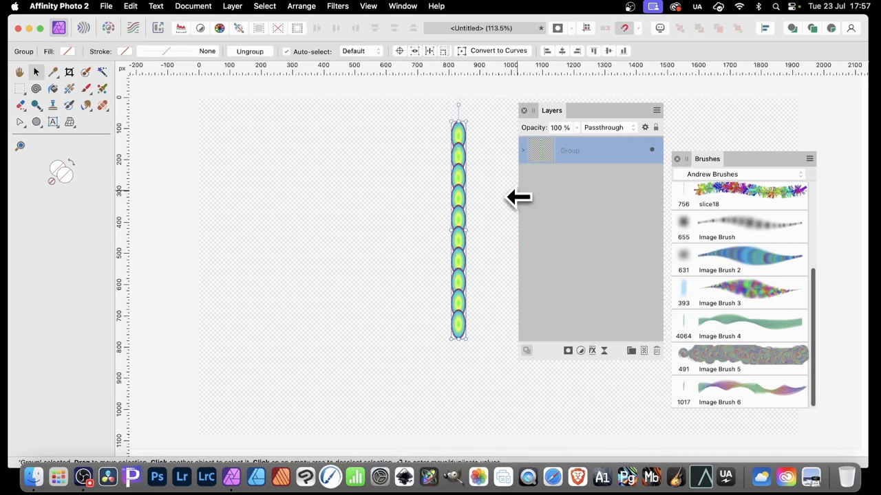
right_click(589, 150)
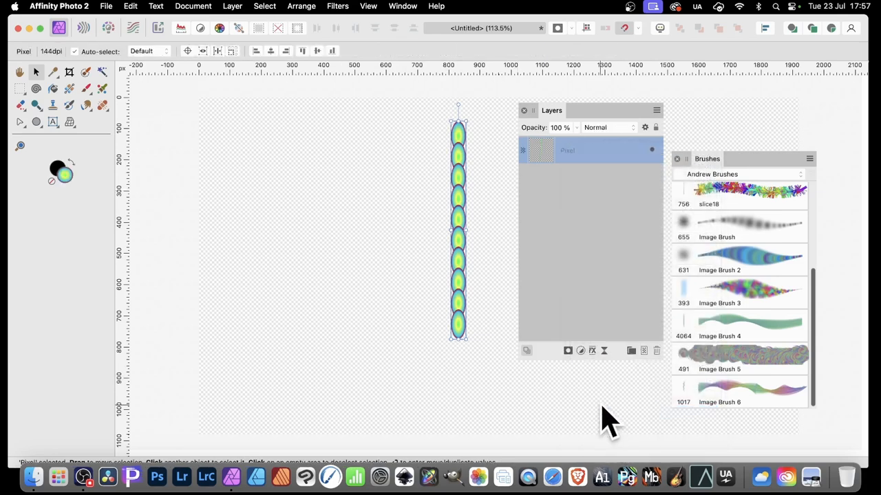
mouse_move(846, 148)
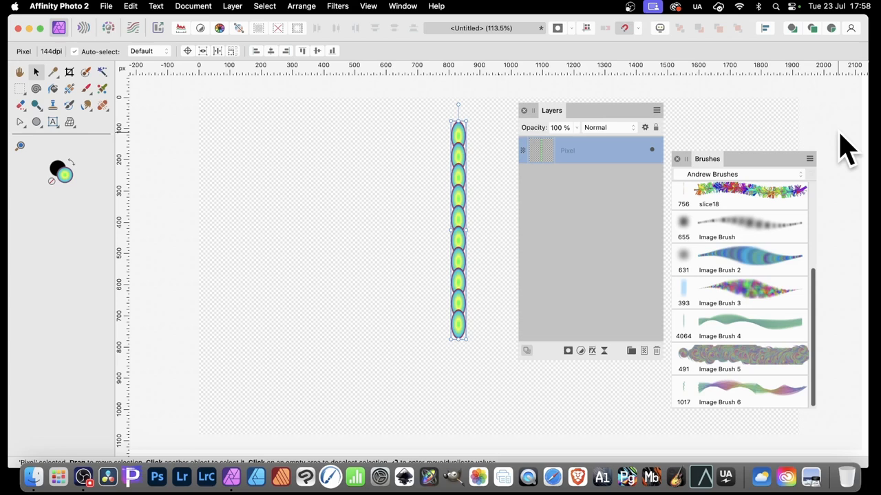
Back out of the first Motion Blur attempt and reposition the ellipse column on the canvas.
left_click(337, 5)
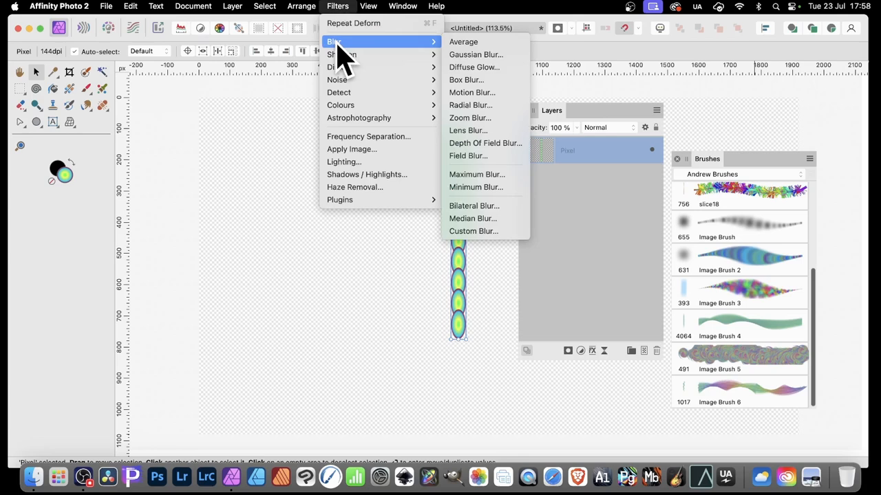
left_click(470, 93)
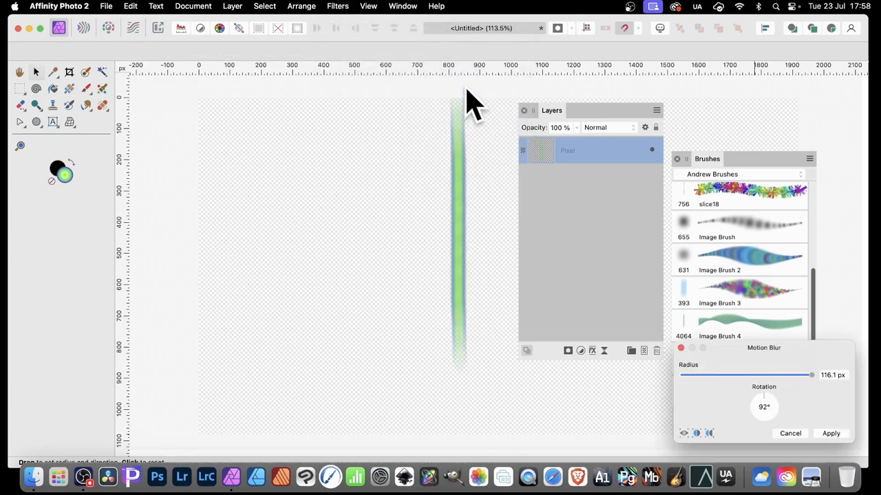
mouse_move(48, 83)
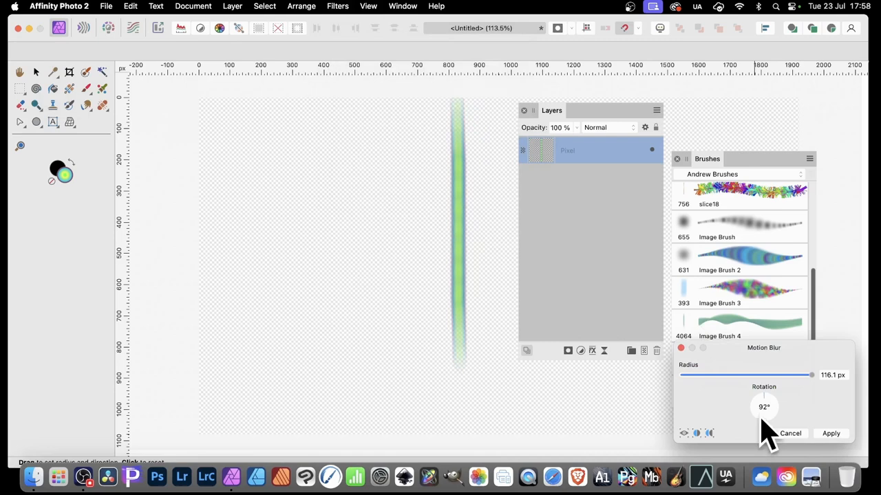
left_click(831, 434)
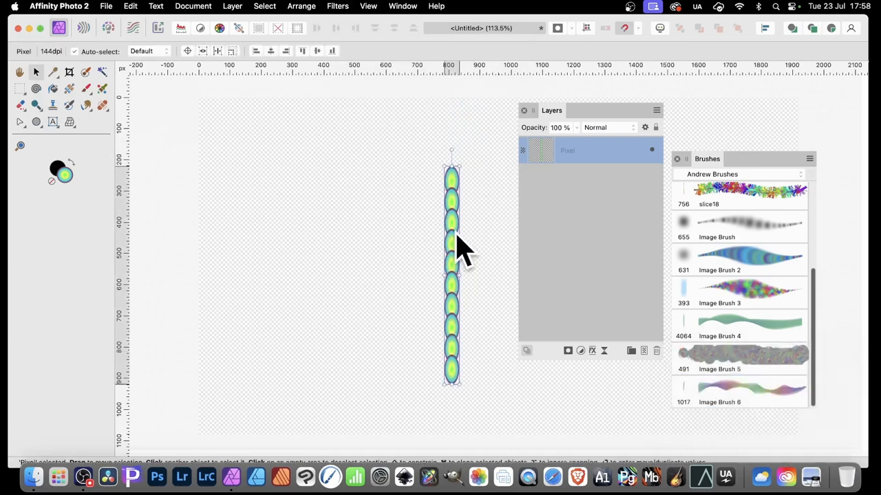
left_click_drag(461, 248, 447, 241)
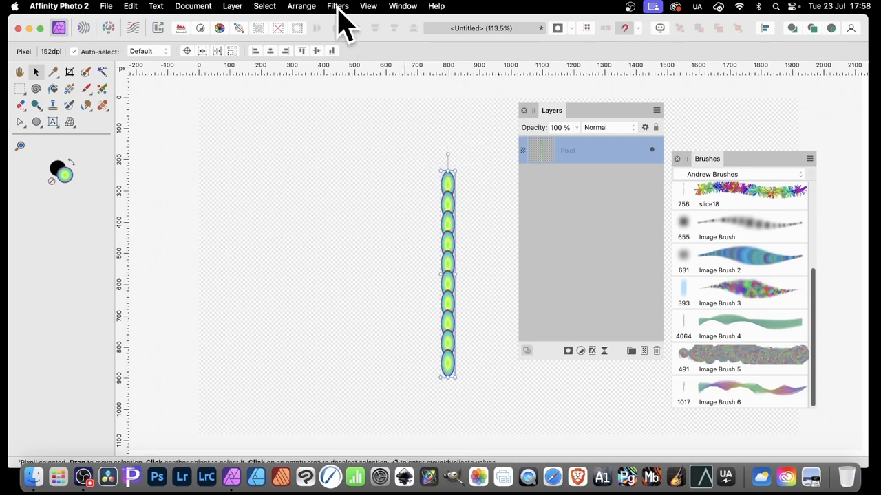
Apply a vertical motion blur that smears the column into one glowing green streak.
left_click(337, 5)
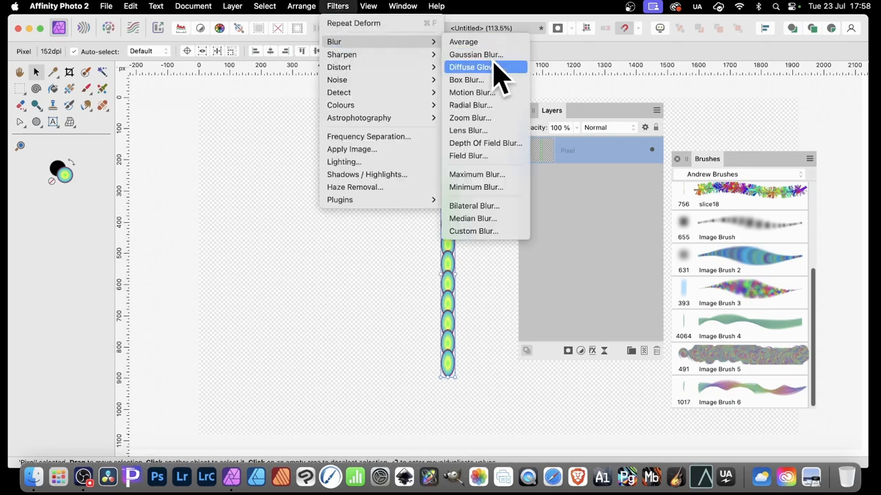
left_click(471, 92)
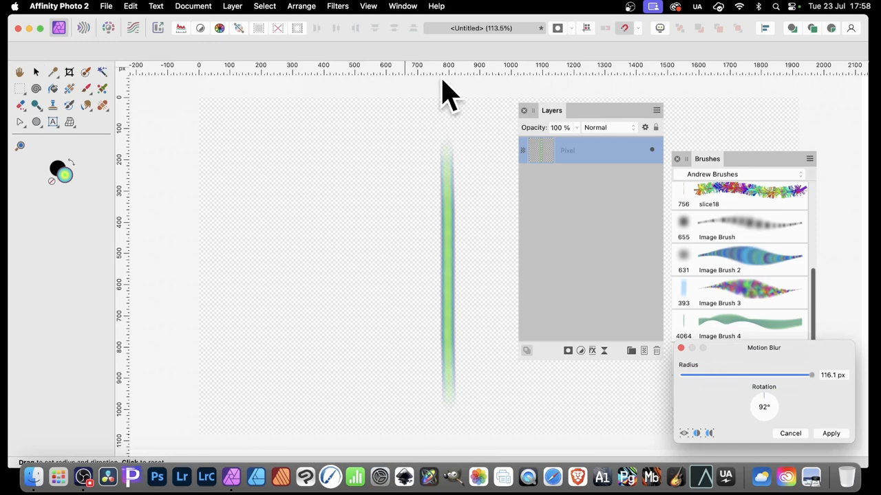
mouse_move(455, 138)
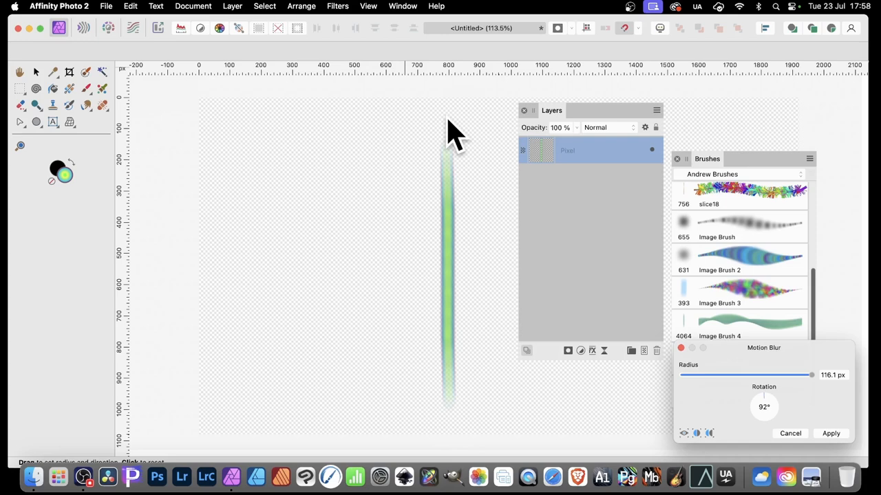
mouse_move(452, 396)
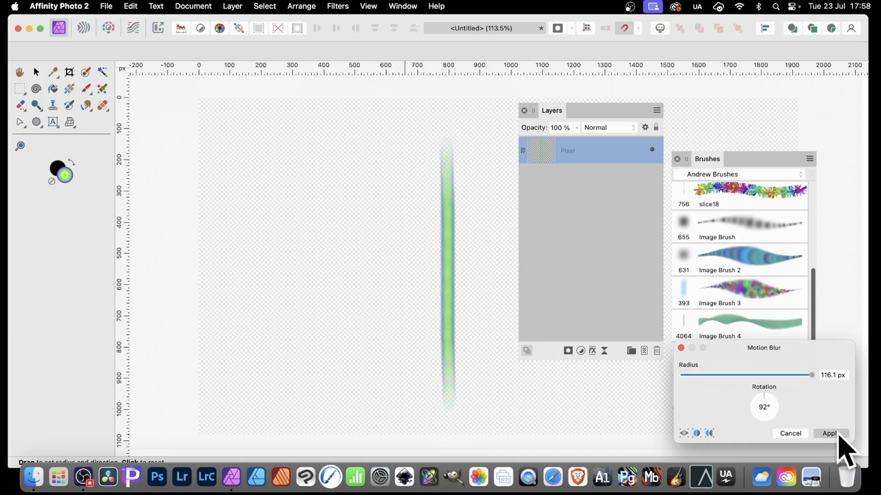
left_click(829, 433)
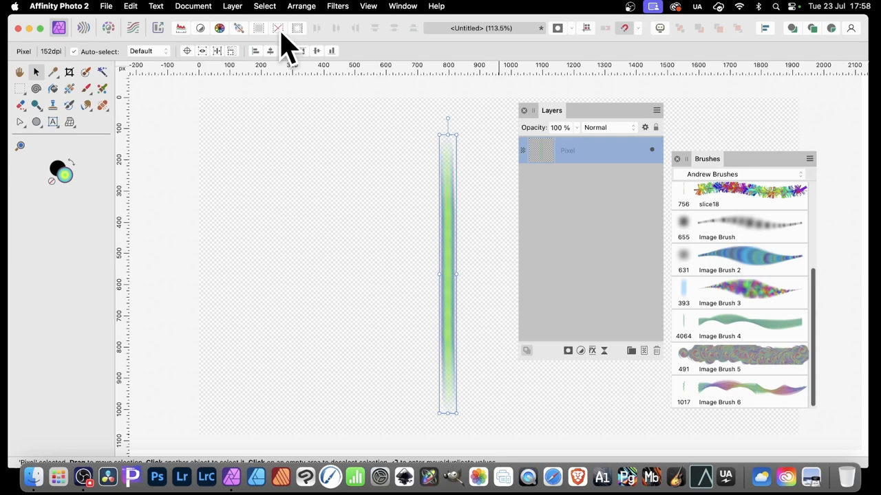
mouse_move(351, 14)
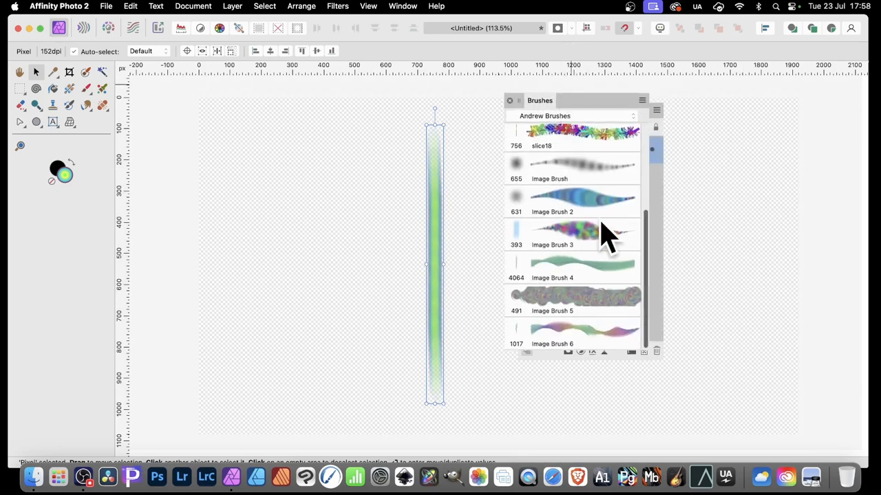
mouse_move(646, 113)
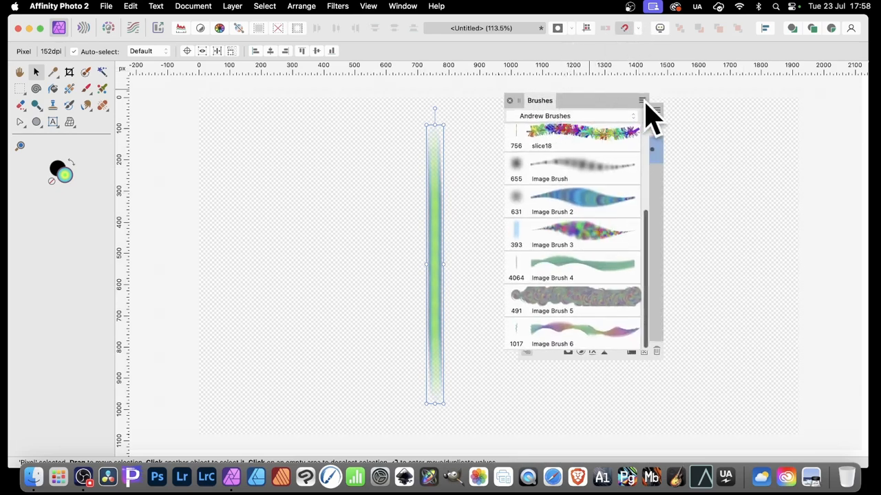
Create Image Brush 7 from the green streak and move the Brushes panel beside Layers.
left_click(641, 101)
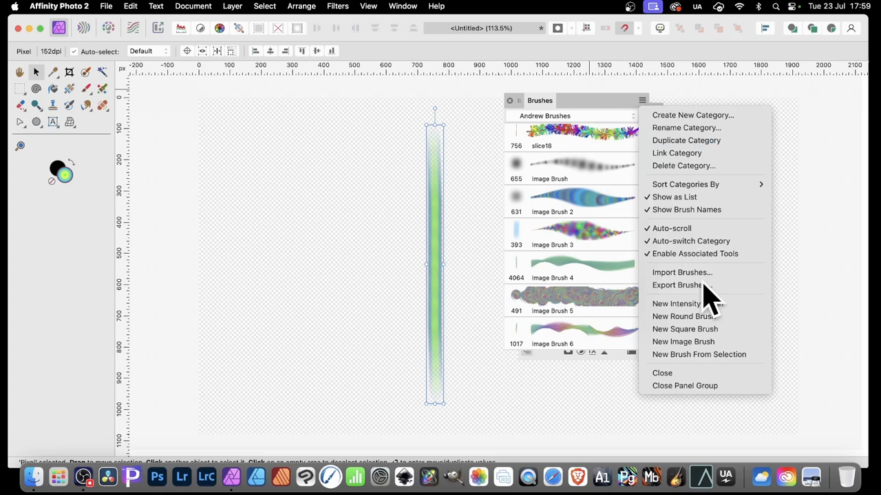
left_click(729, 369)
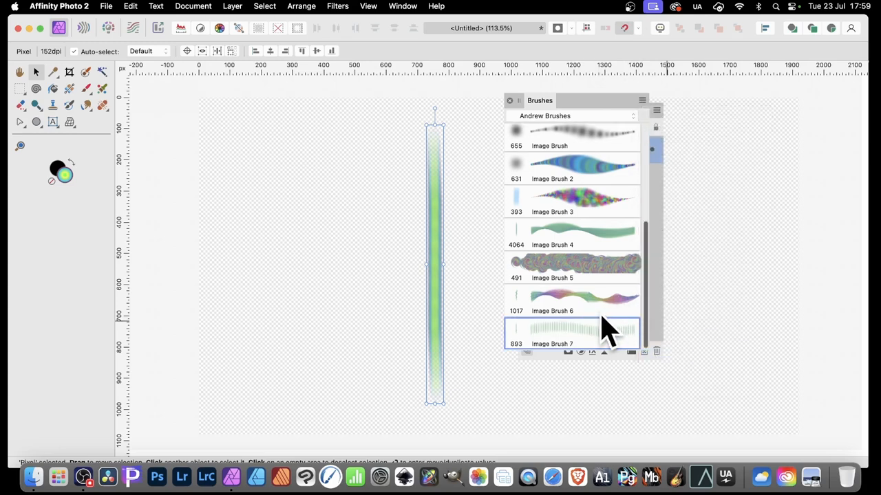
left_click_drag(539, 100, 718, 140)
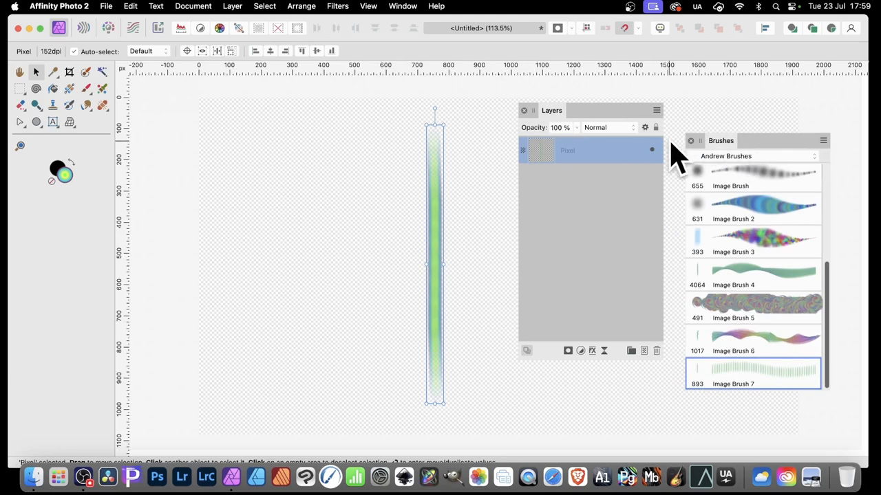
Deform the straight green streak into a wavy S-shaped stroke and apply it.
left_click(337, 5)
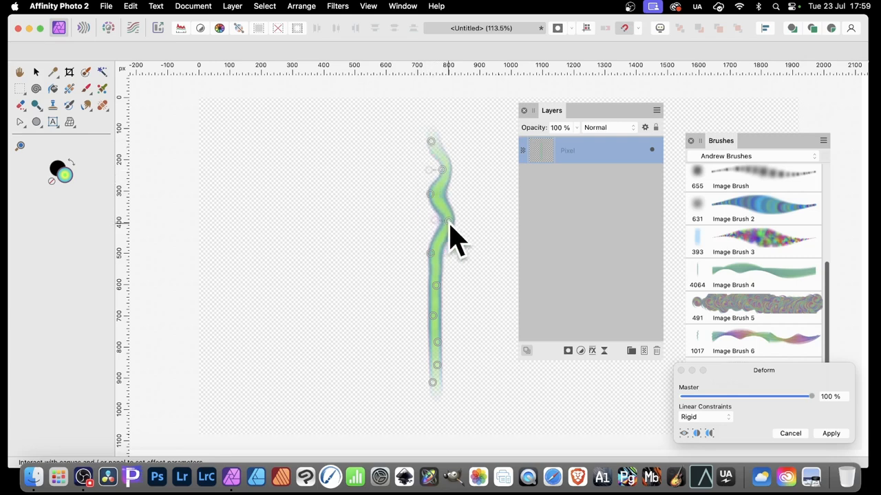
left_click_drag(452, 223, 429, 292)
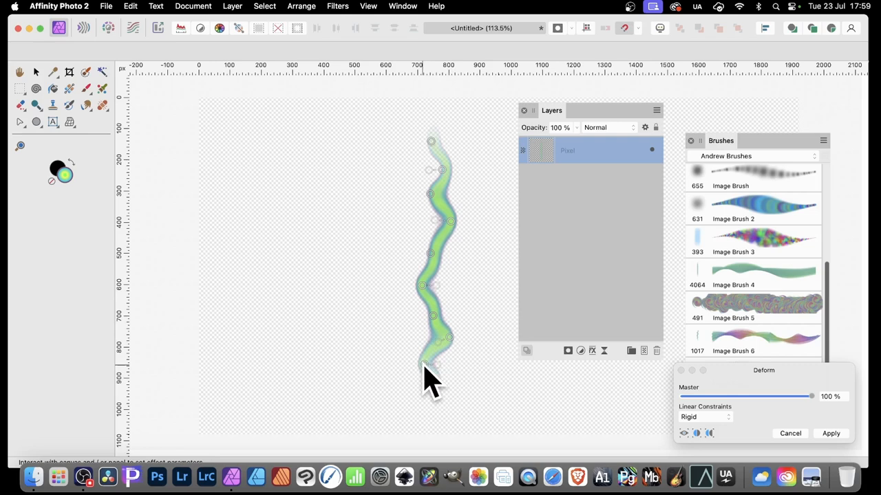
mouse_move(443, 399)
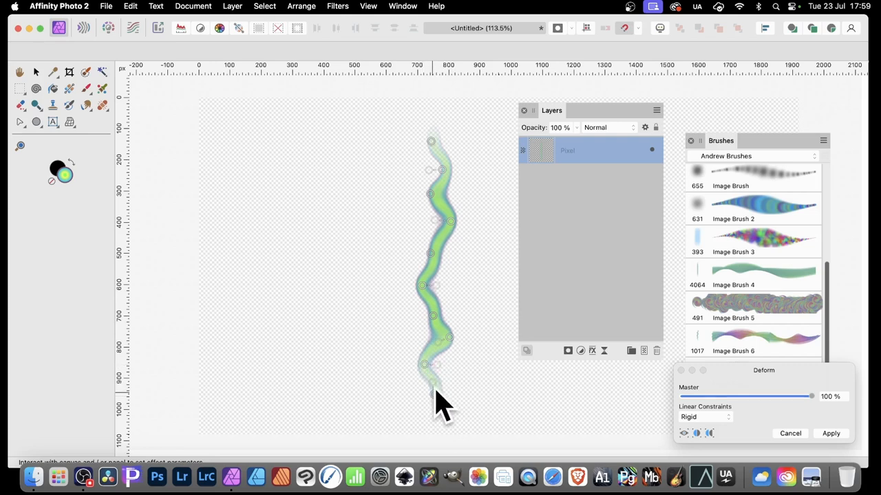
mouse_move(853, 145)
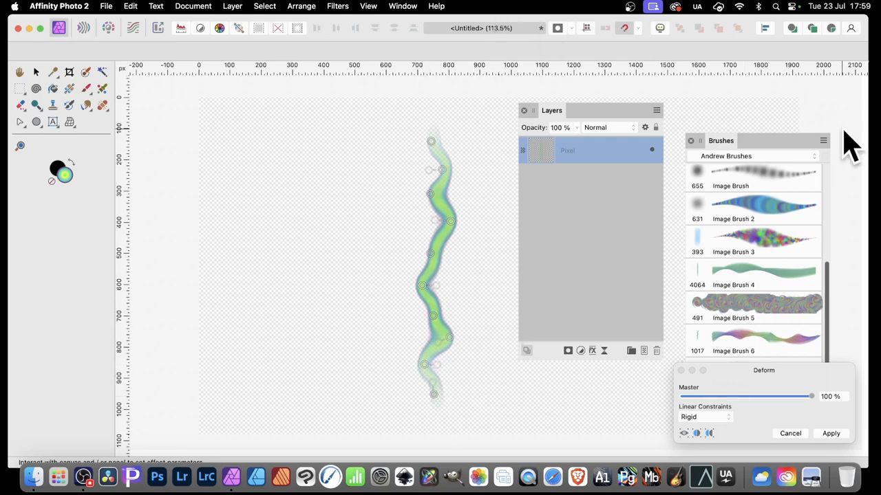
mouse_move(430, 186)
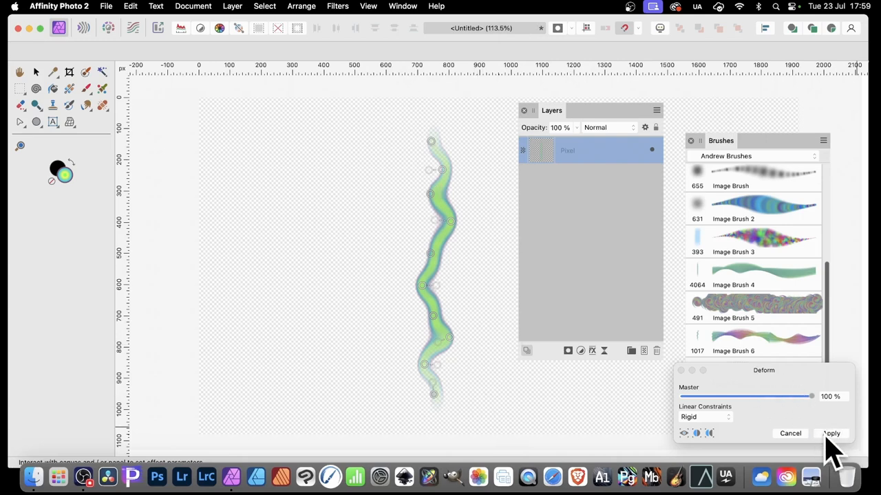
left_click(831, 434)
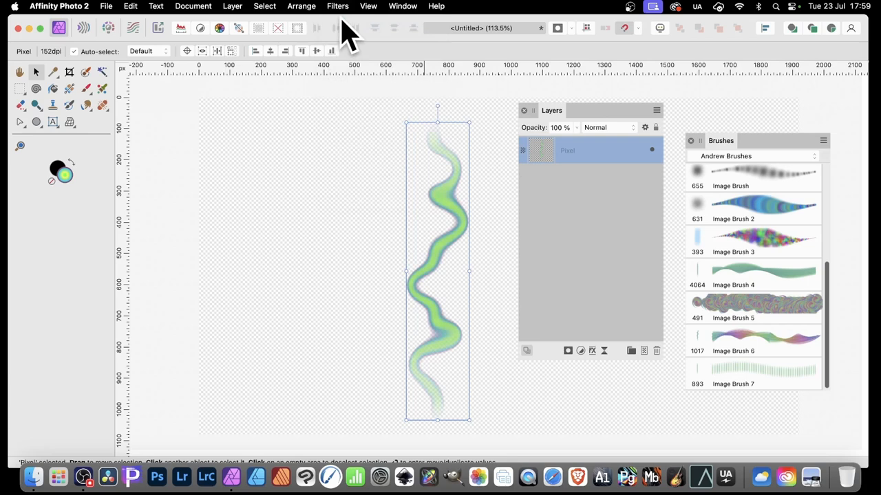
mouse_move(344, 28)
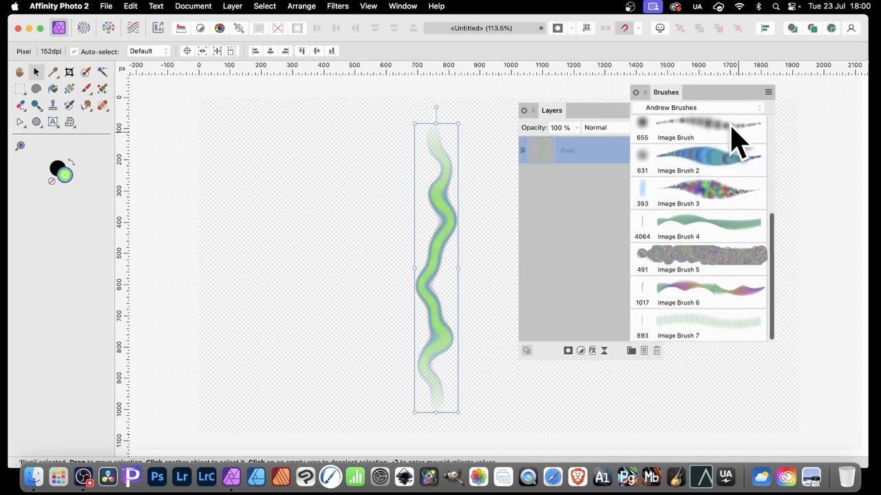
Save the wavy stroke as Image Brush 8, clear the canvas, and edit that brush.
left_click(768, 91)
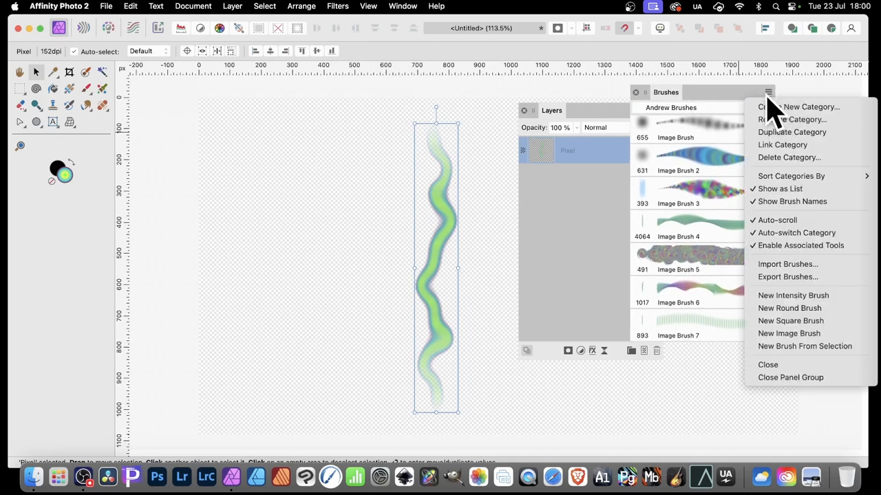
mouse_move(803, 347)
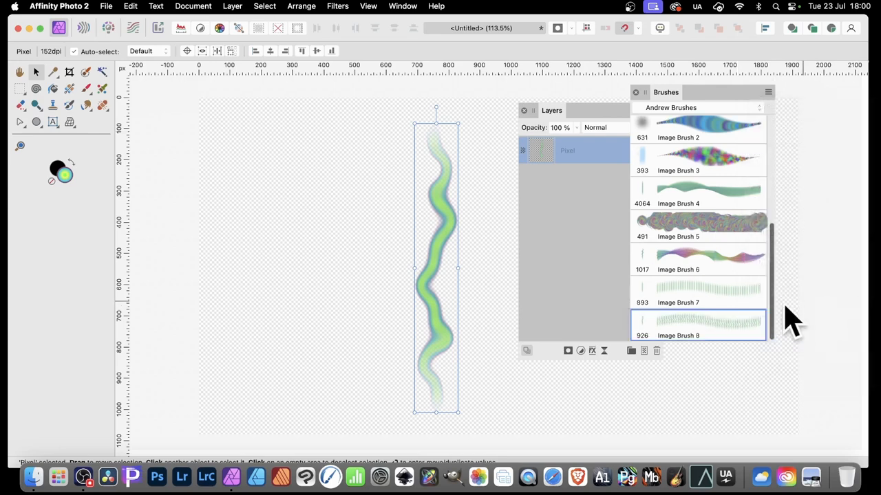
left_click(457, 149)
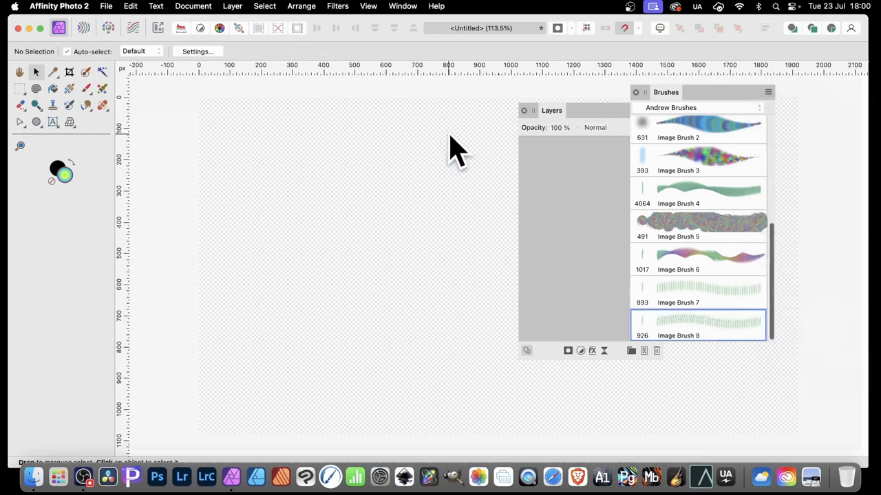
mouse_move(289, 151)
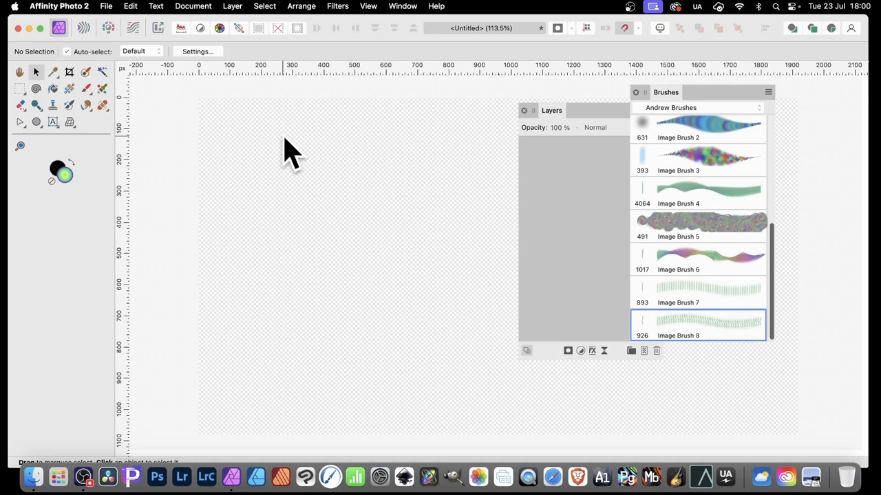
mouse_move(516, 171)
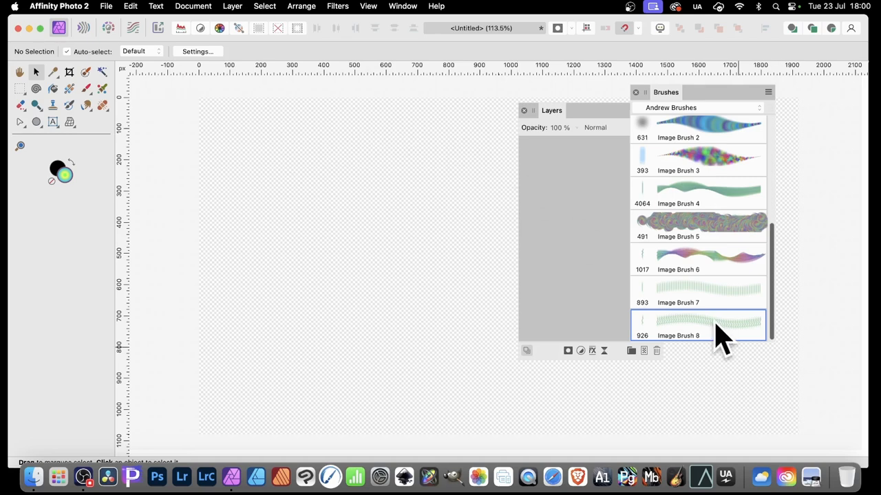
double_click(697, 328)
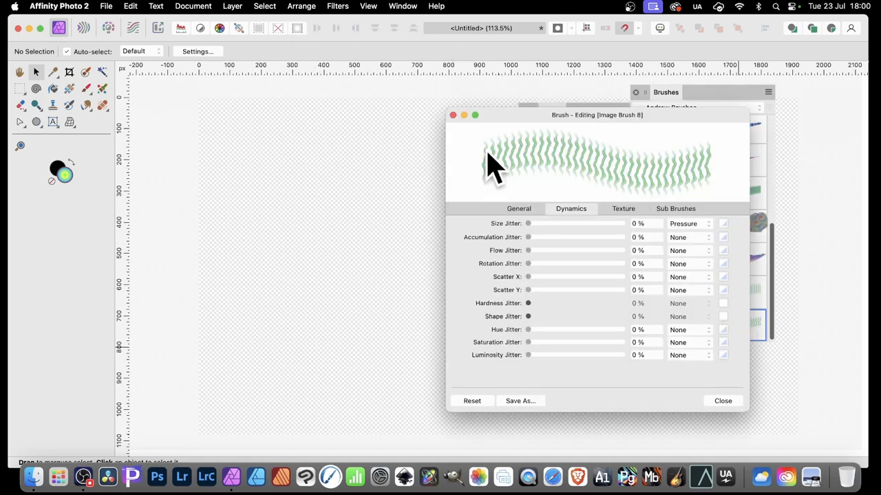
Move the brush dialog aside, paint five wavy green strokes and show General settings.
left_click_drag(597, 115, 630, 114)
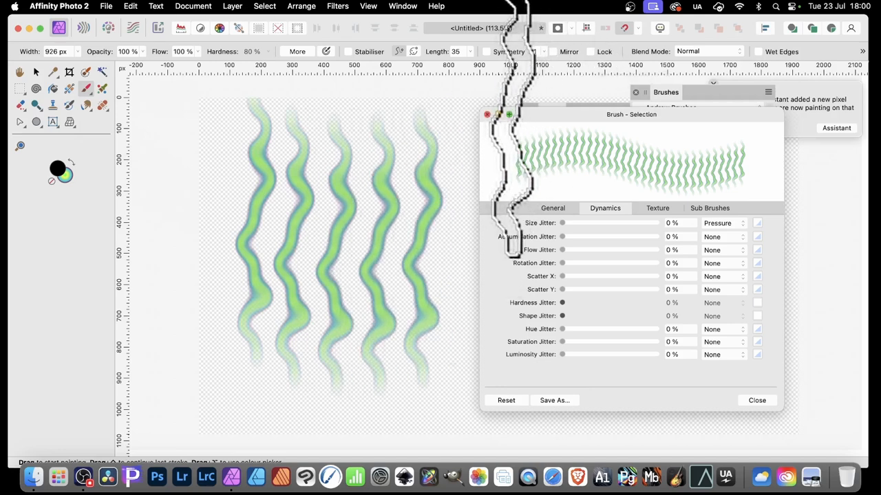
left_click(550, 208)
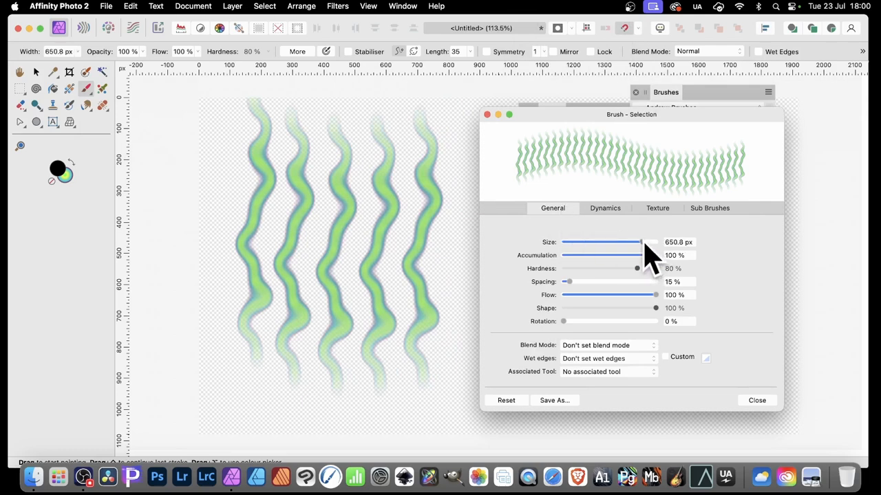
Set Image Brush 8 to 494 px size and settle its spacing at 11%.
left_click_drag(650, 242, 602, 242)
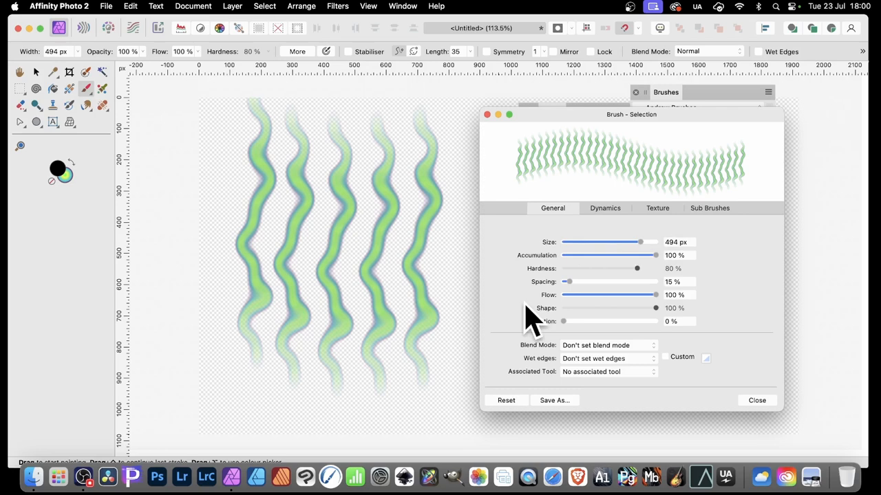
left_click_drag(567, 280, 564, 281)
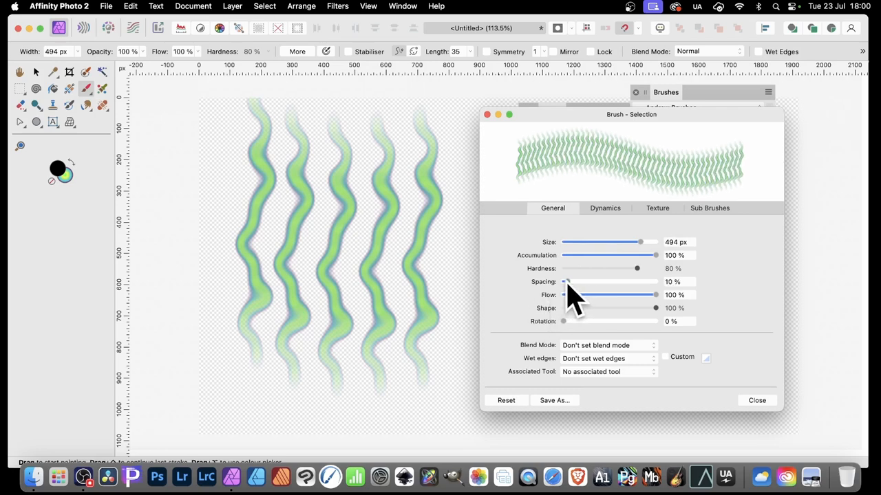
left_click_drag(566, 281, 564, 280)
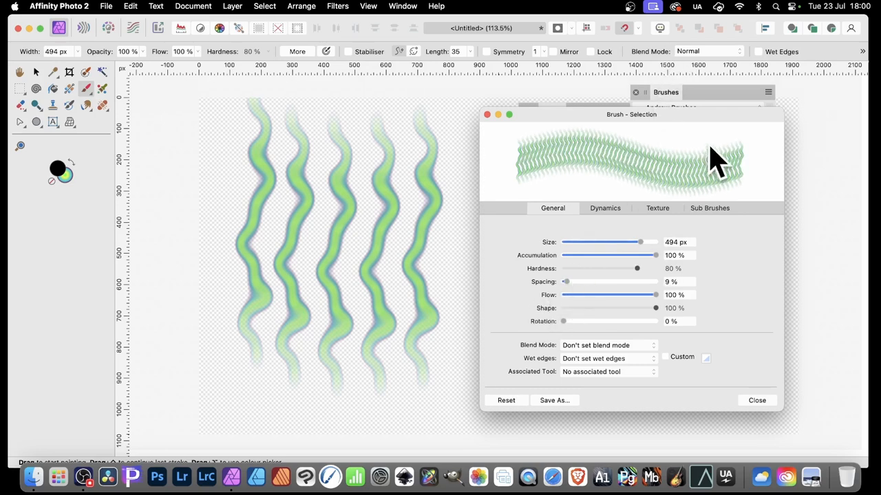
left_click_drag(566, 280, 563, 281)
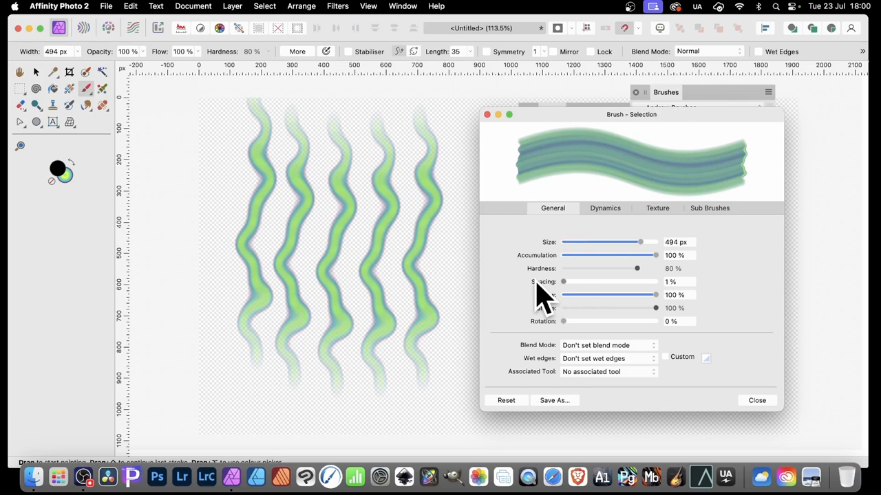
mouse_move(548, 295)
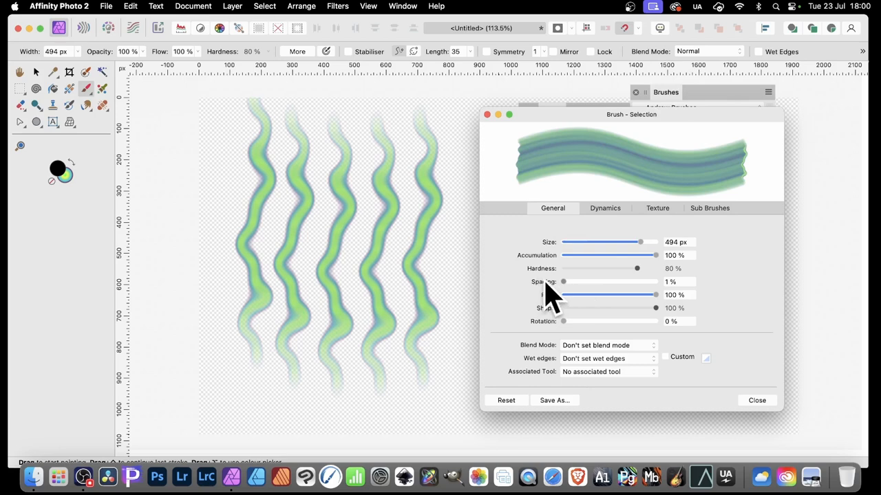
left_click_drag(563, 281, 575, 281)
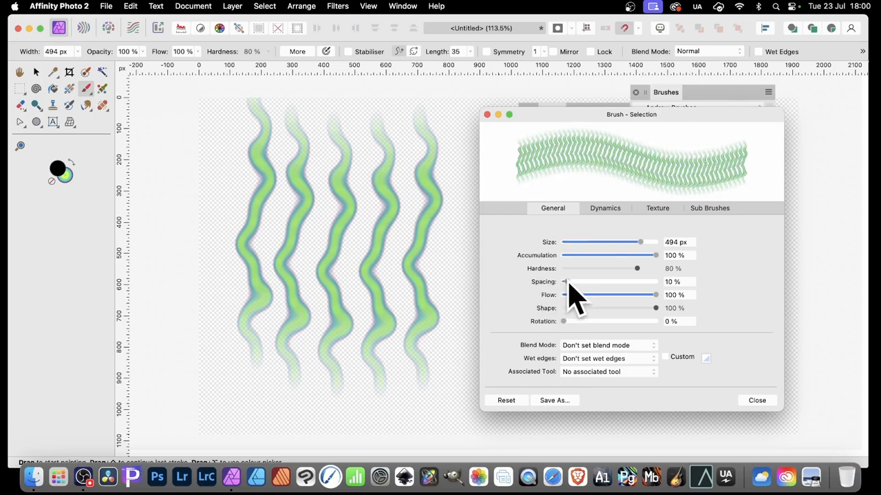
left_click_drag(564, 281, 567, 281)
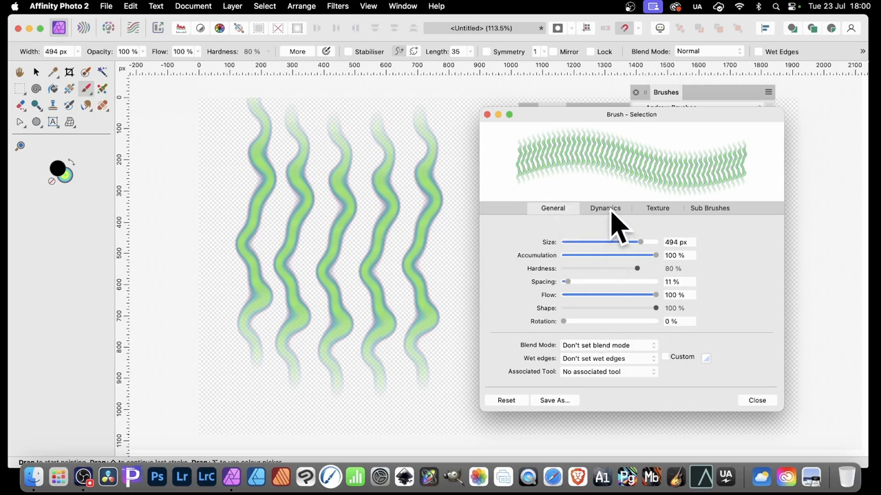
Set Size Jitter to 0% and Rotation and Hue Jitter to 100% Random in Dynamics.
left_click(606, 208)
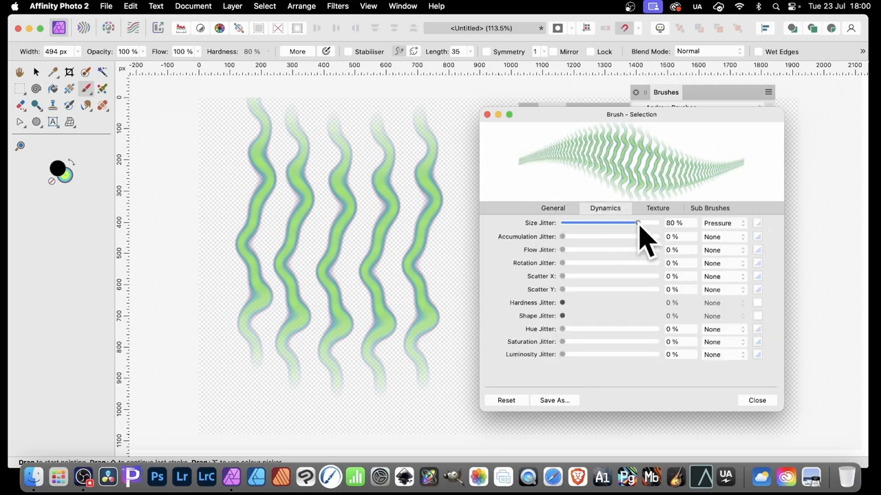
left_click_drag(635, 223, 562, 223)
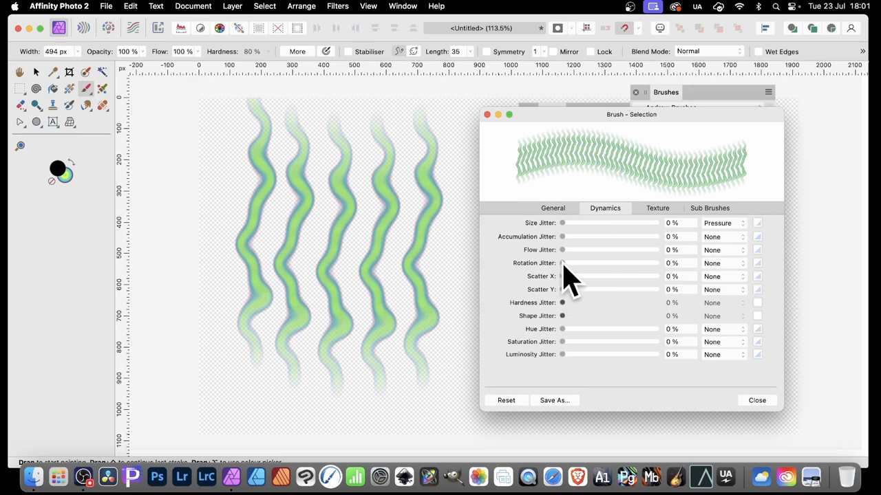
left_click_drag(562, 263, 655, 263)
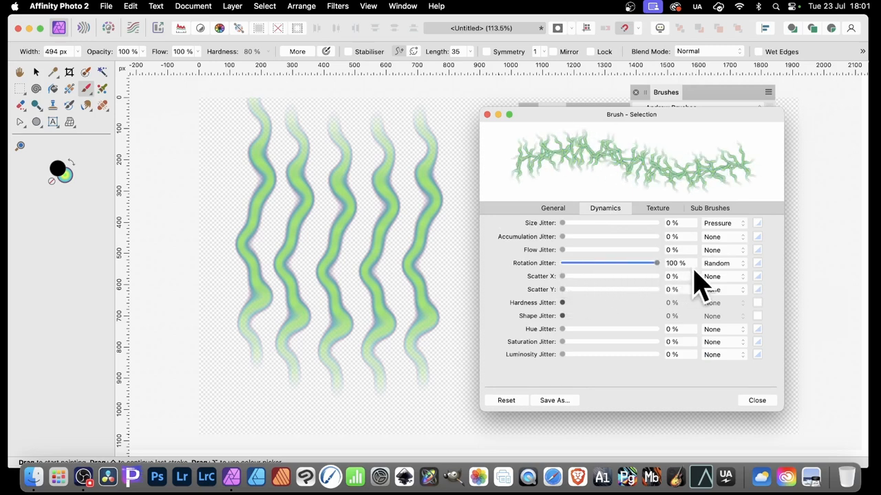
mouse_move(578, 302)
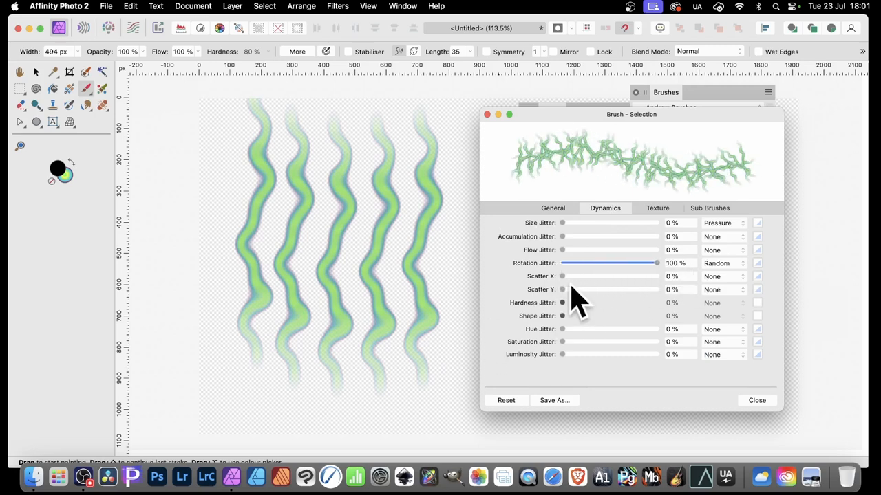
left_click_drag(561, 329, 656, 329)
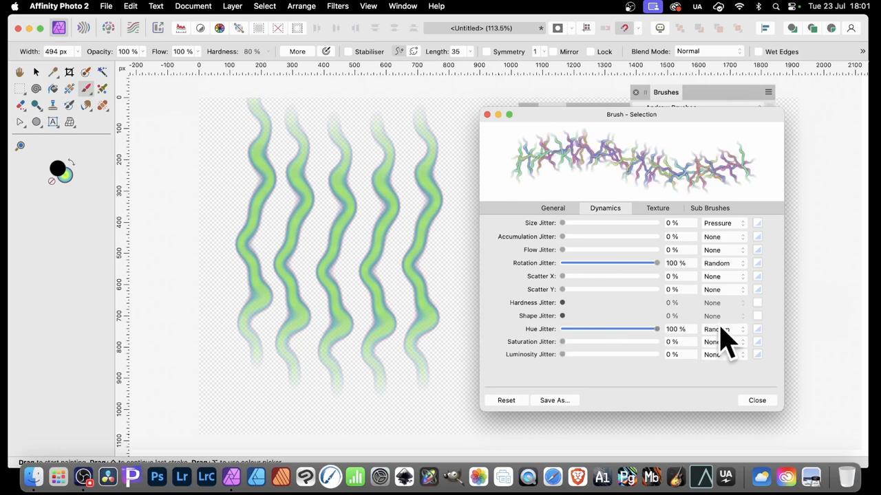
mouse_move(699, 176)
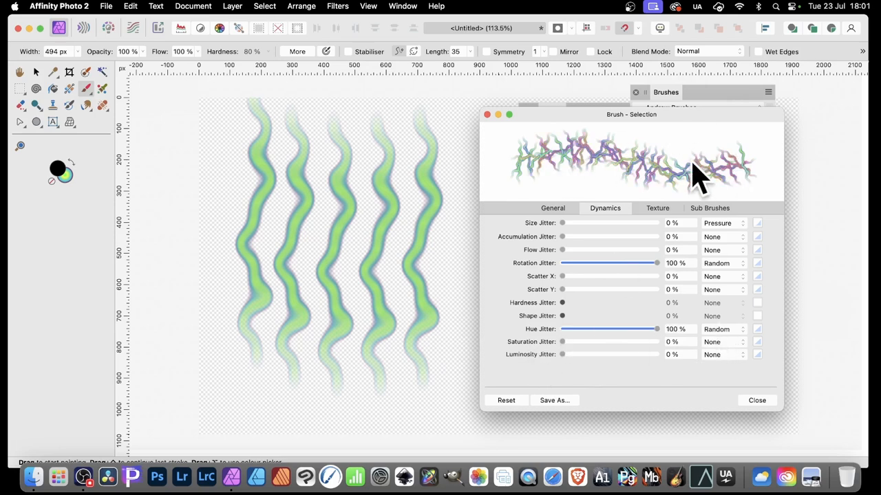
mouse_move(502, 237)
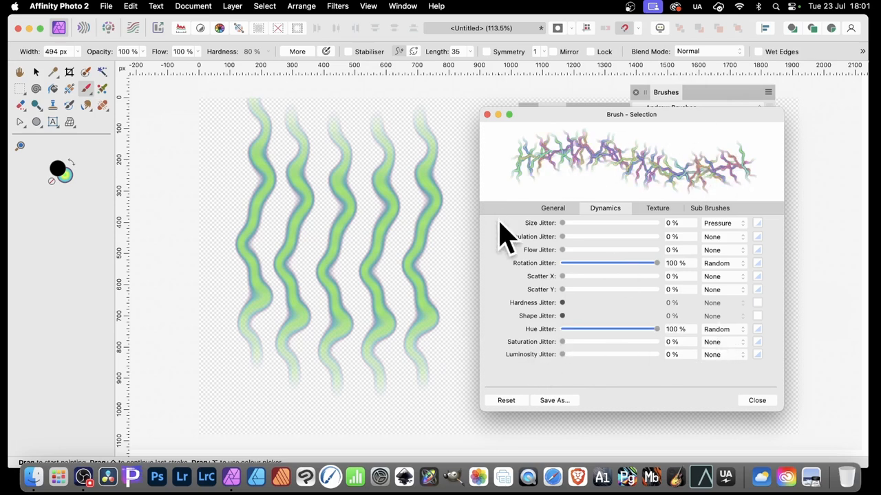
left_click(553, 207)
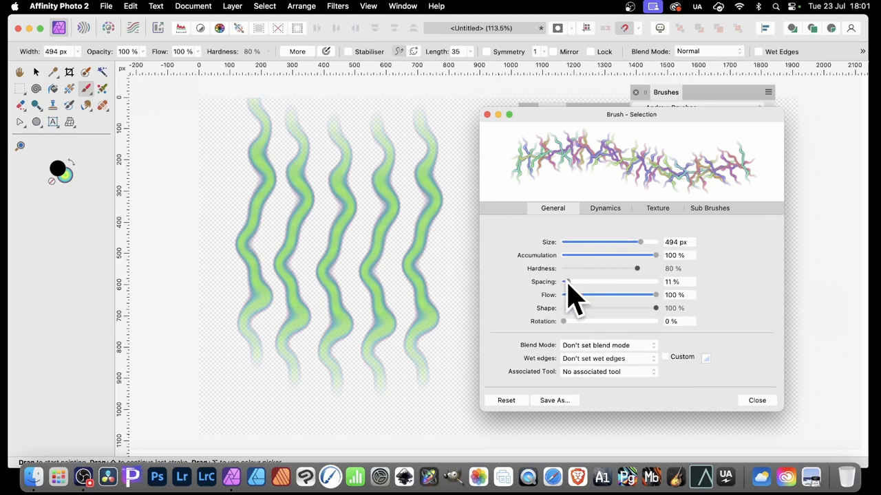
Reduce brush spacing to 3% and paint dense multicoloured wavy strokes across the canvas.
left_click_drag(566, 281, 564, 281)
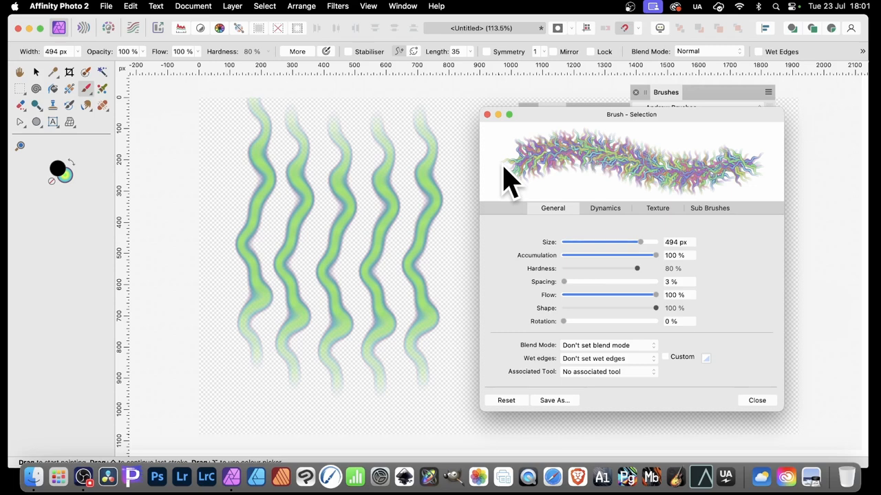
mouse_move(508, 186)
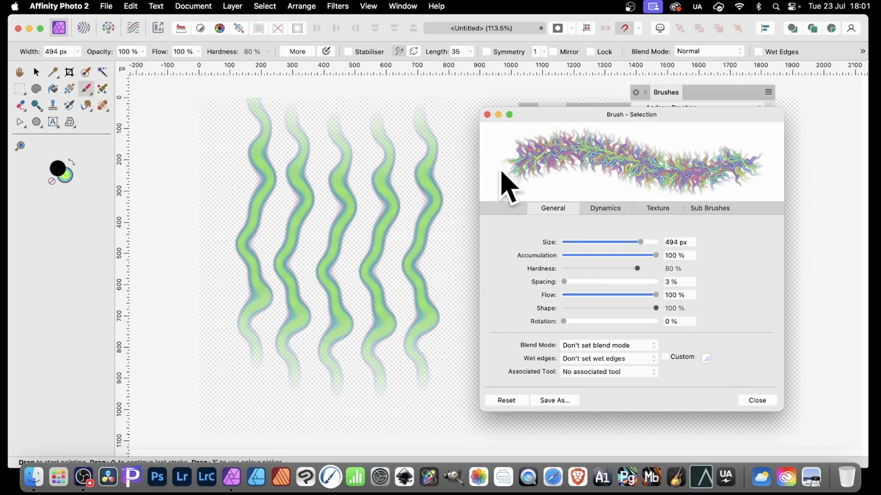
mouse_move(178, 204)
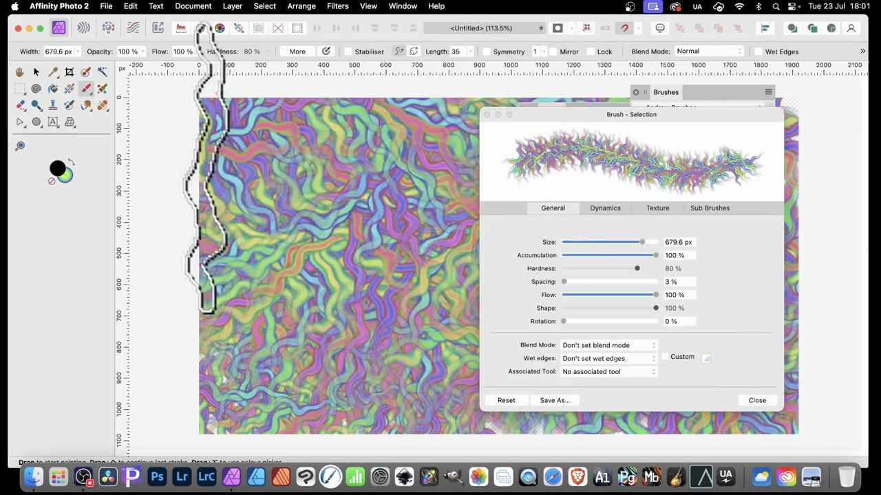
left_click(605, 208)
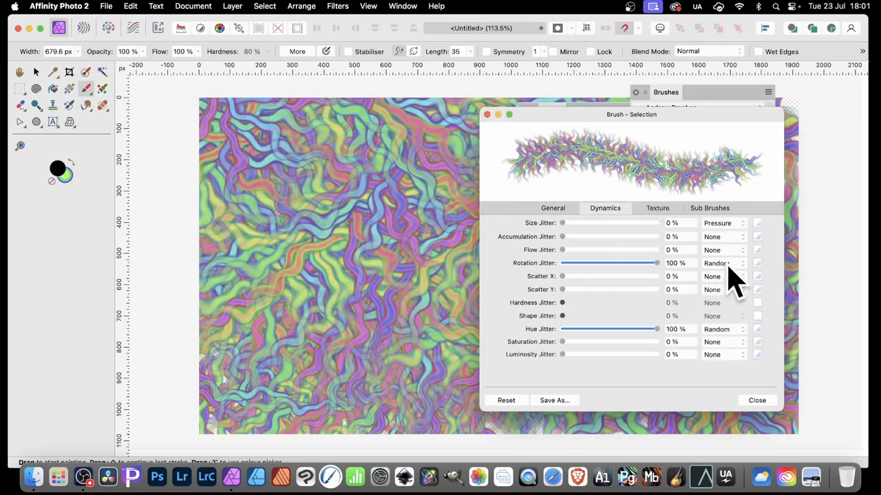
Keep rotation jitter Random, switch hue jitter to Cyclic, repaint, then head to the Filters menu.
left_click(722, 263)
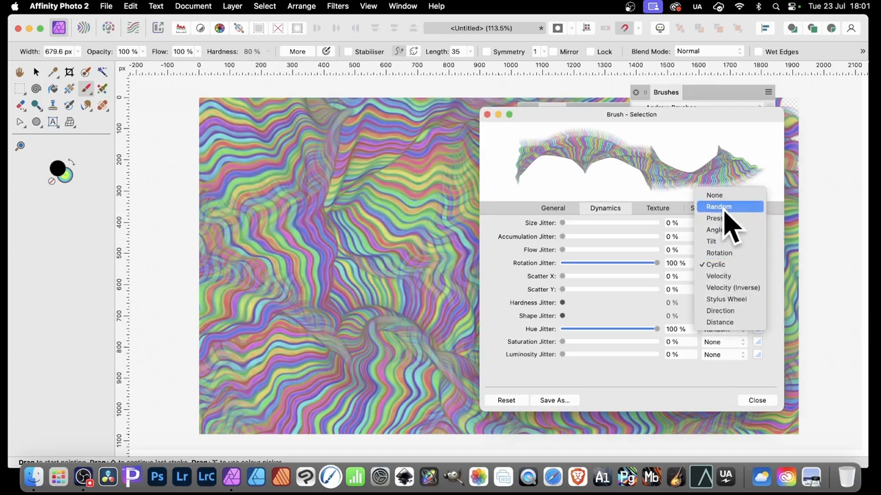
left_click(715, 217)
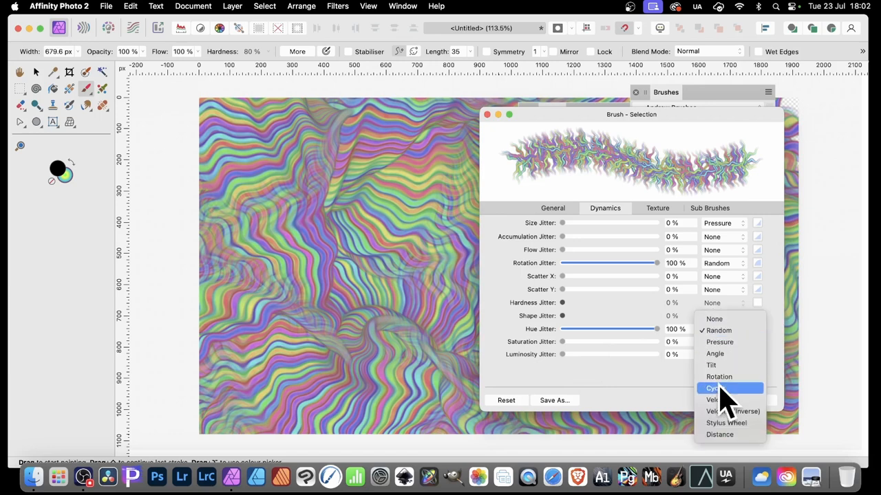
left_click(715, 388)
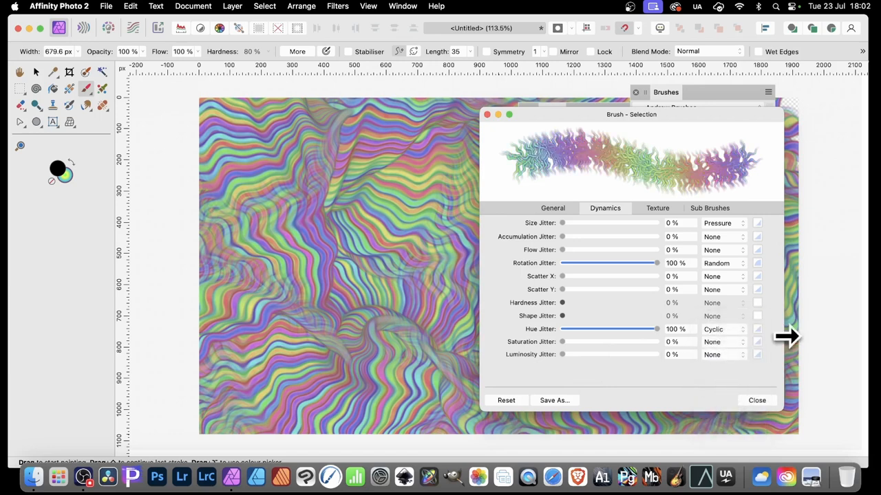
mouse_move(649, 158)
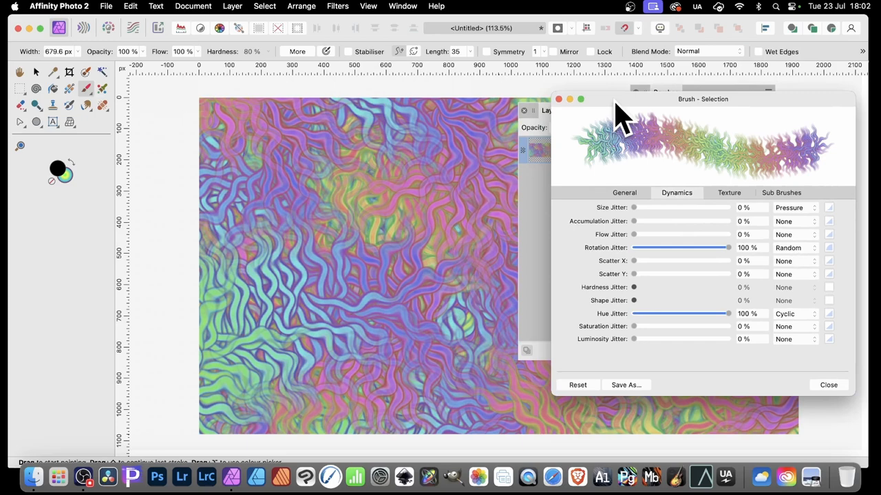
mouse_move(649, 124)
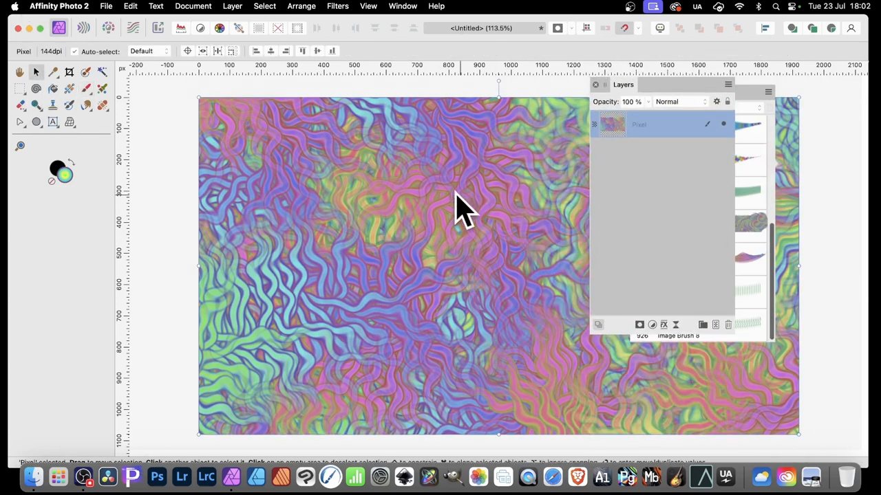
left_click(337, 5)
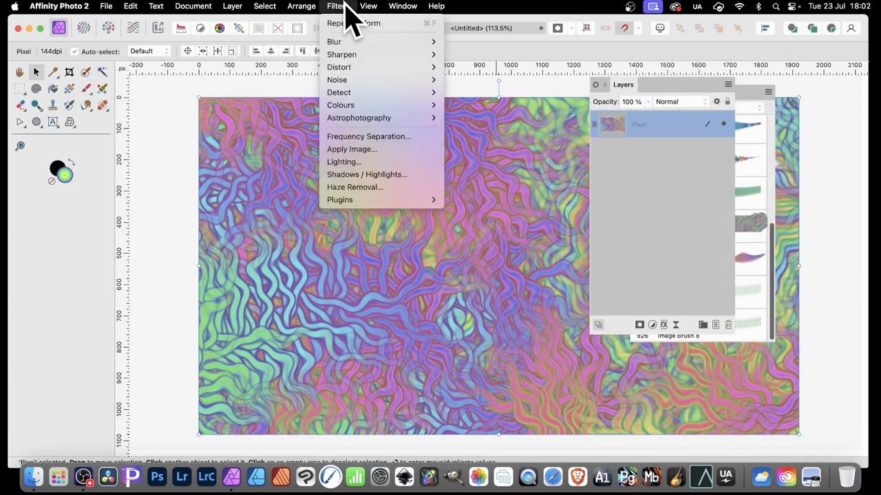
mouse_move(341, 55)
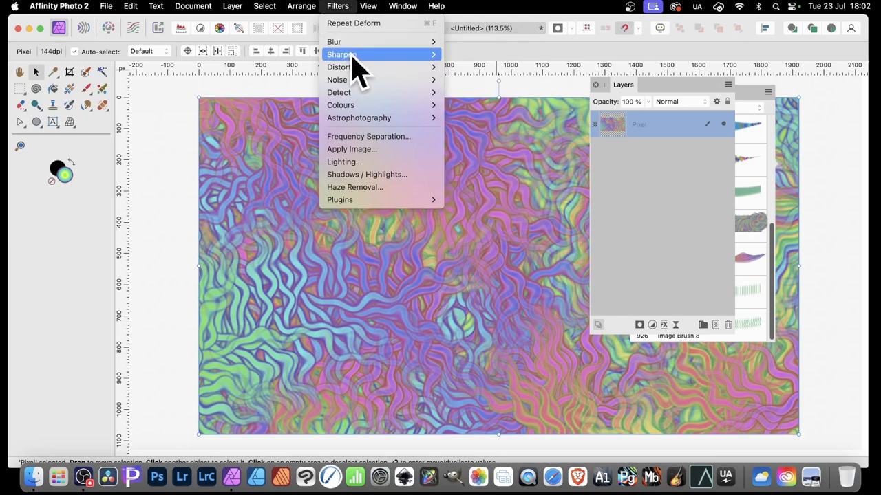
mouse_move(339, 66)
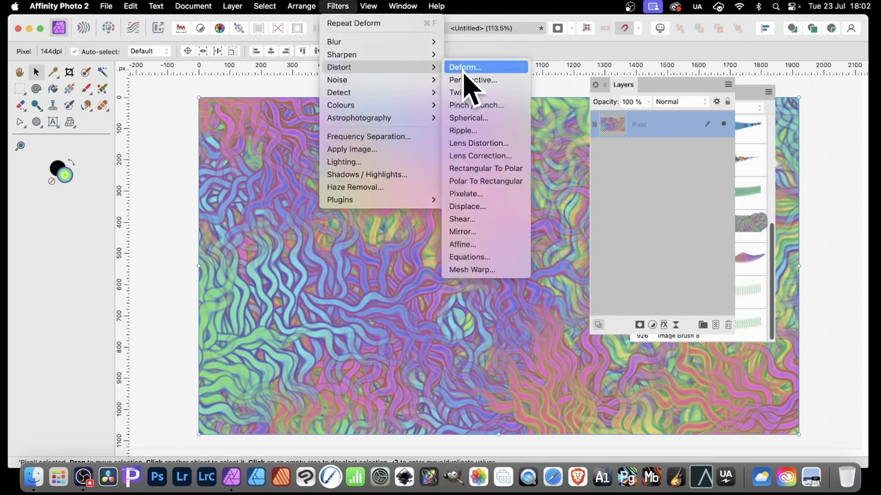